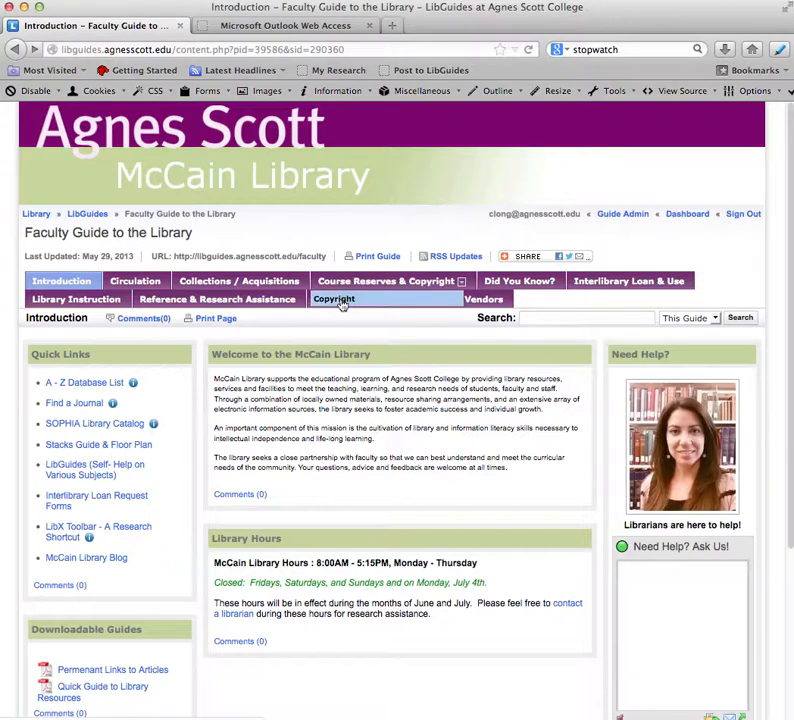
Go to the guide's Copyright page and open the USG Fair Use Checklist PDF.
left_click(334, 299)
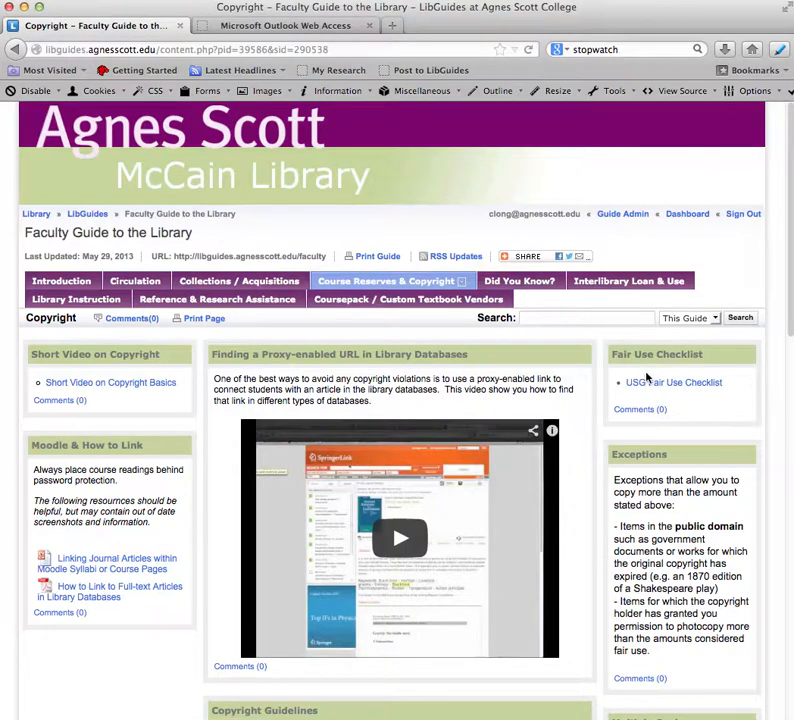
mouse_move(645, 390)
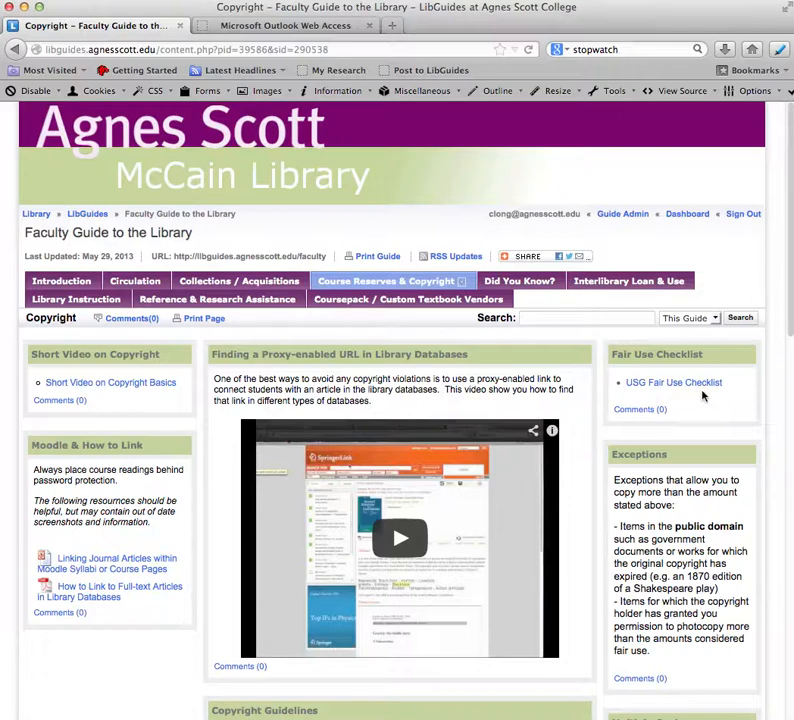
left_click(673, 382)
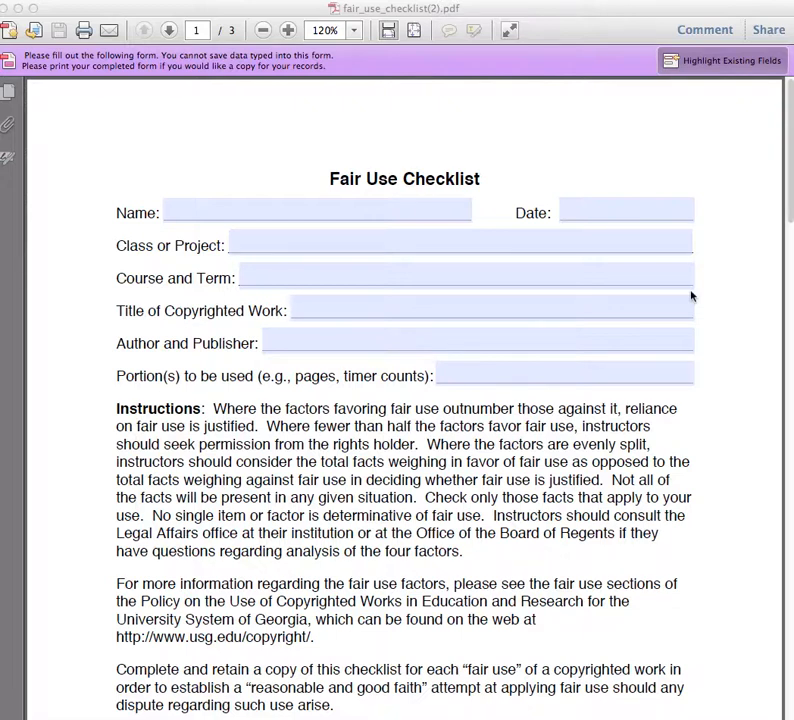
Scroll the fair_use_checklist PDF slightly past the form header.
scroll("down", 3)
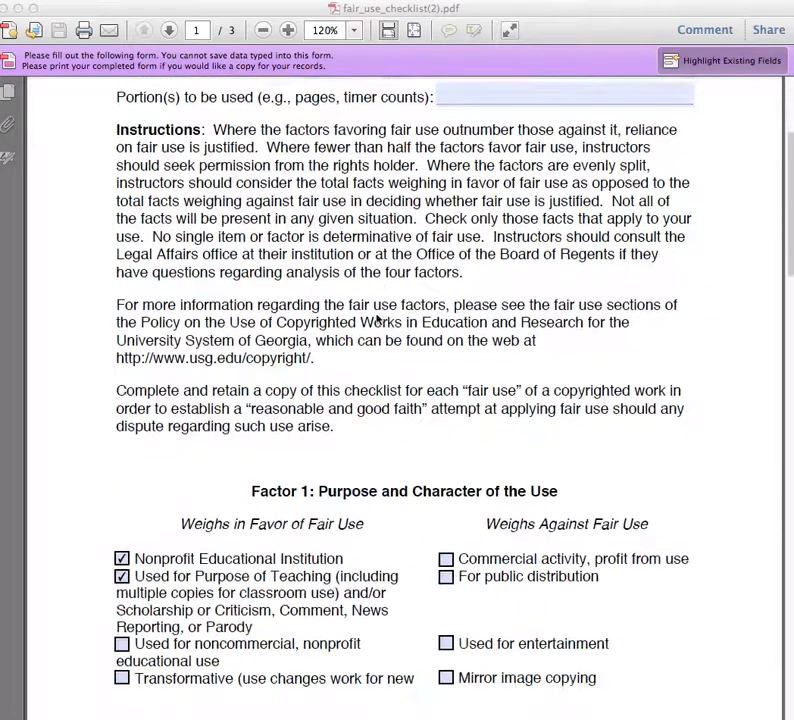
Scroll to the Factor 3 section and check 'Decidedly small portion' in favor of fair use.
scroll("down", 3)
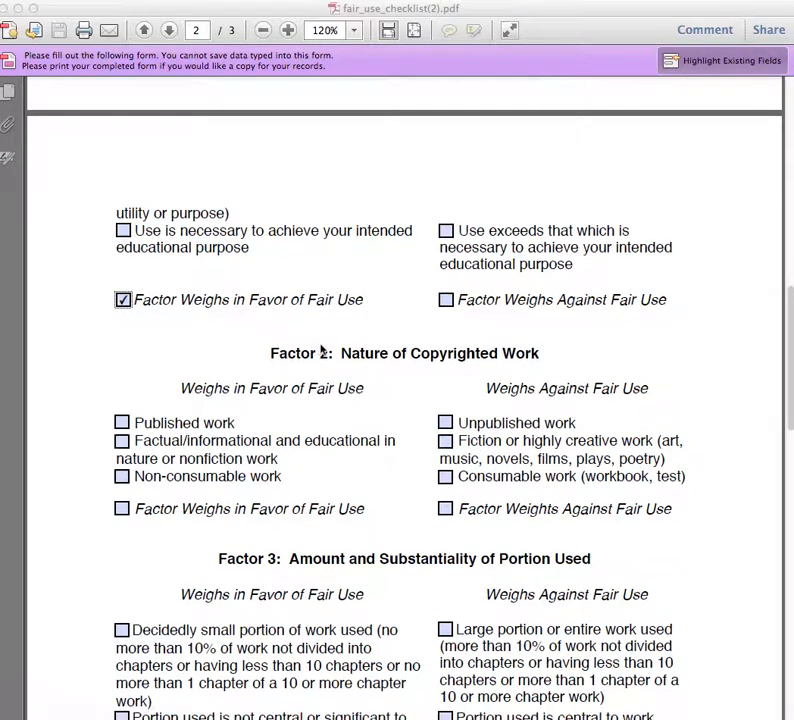
scroll("down", 3)
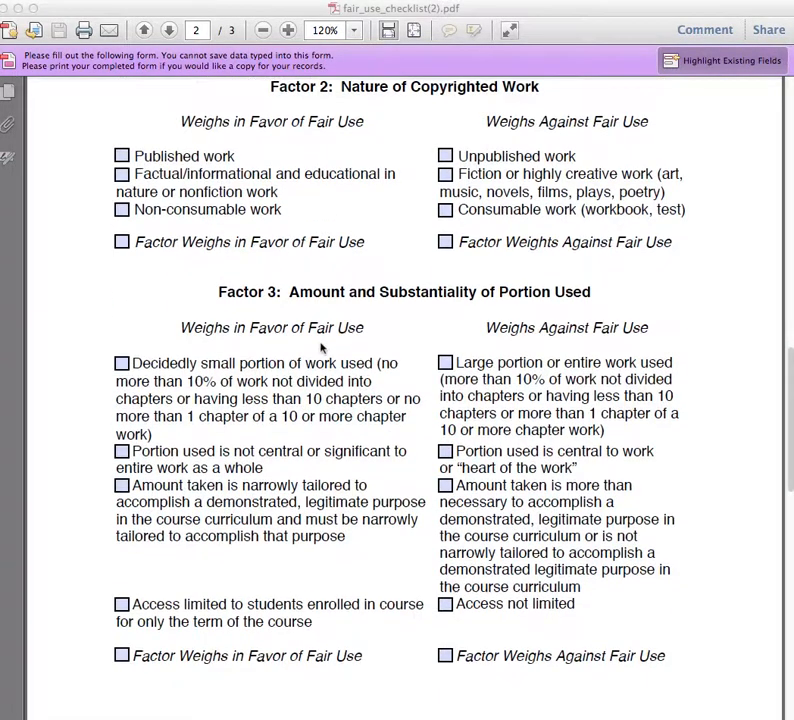
mouse_move(385, 330)
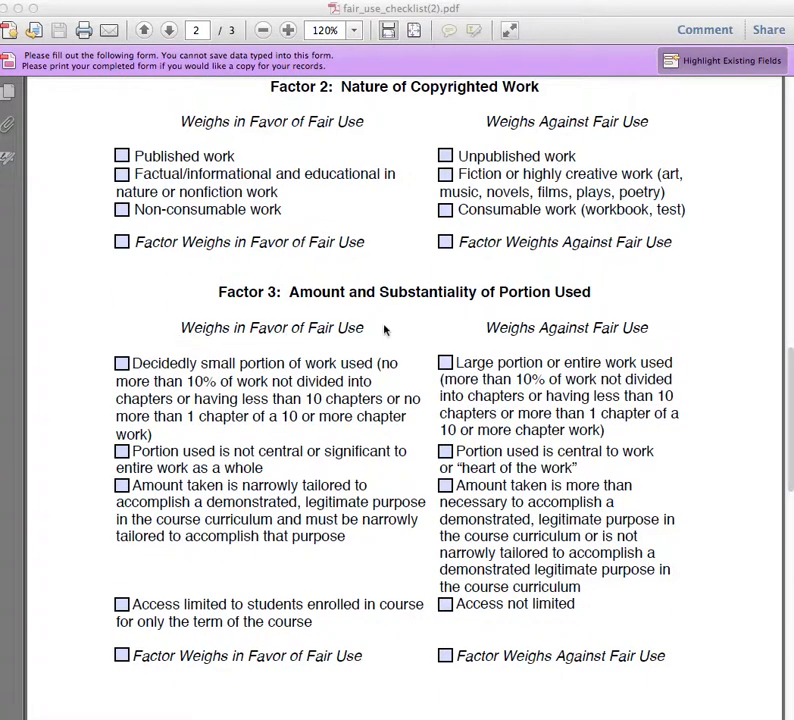
mouse_move(697, 355)
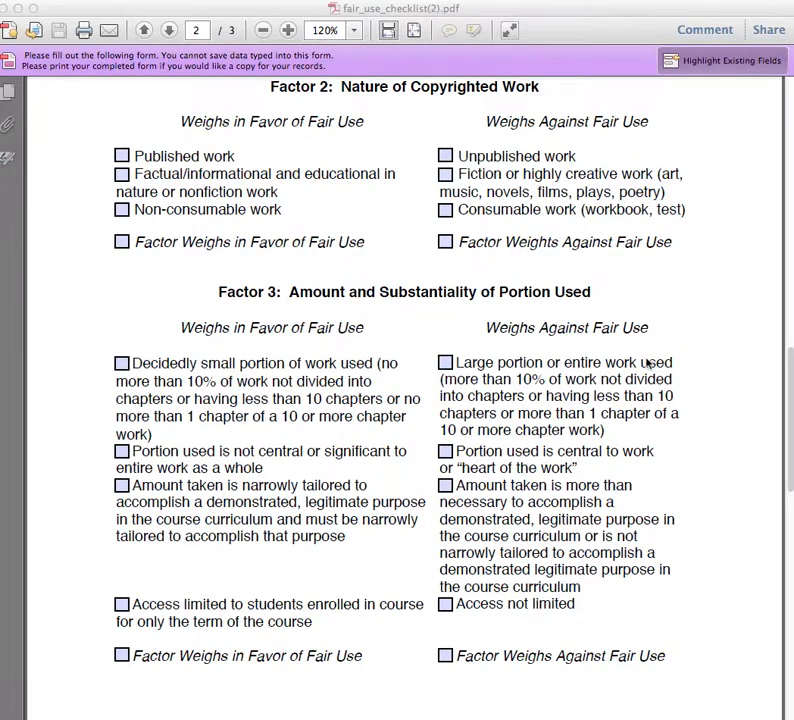
left_click(121, 363)
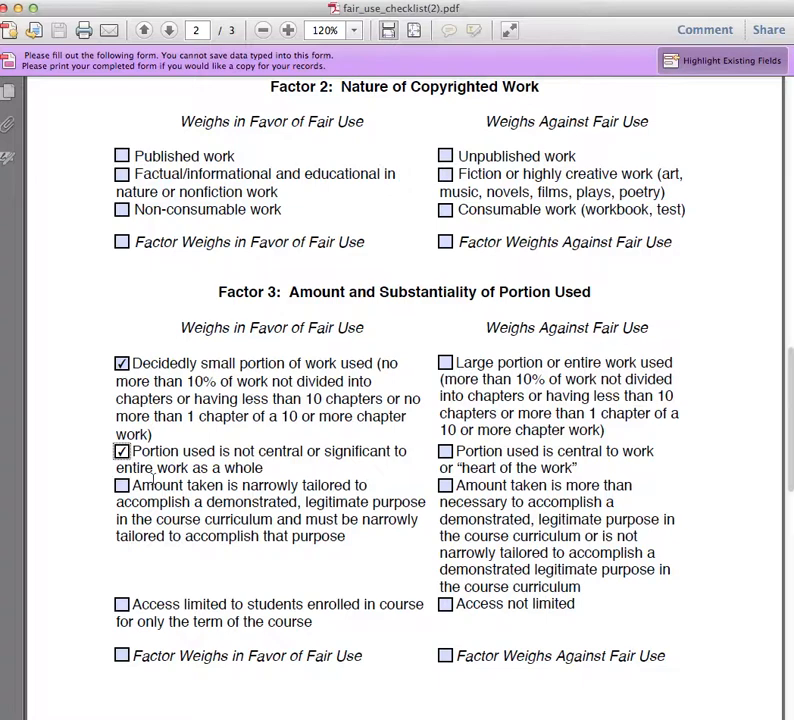
Scroll down to show Factor 3 through its overall weighting line.
scroll("down", 3)
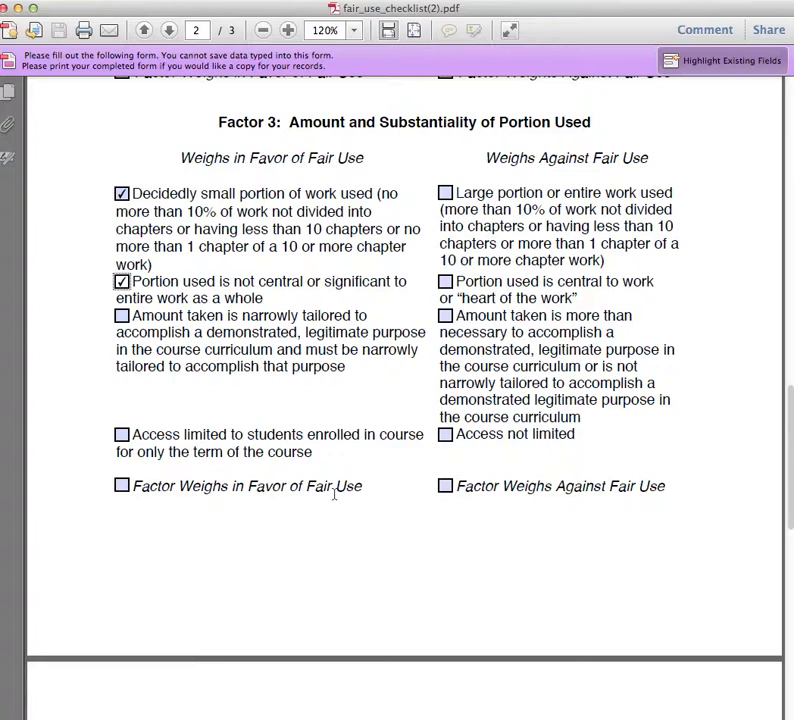
mouse_move(245, 480)
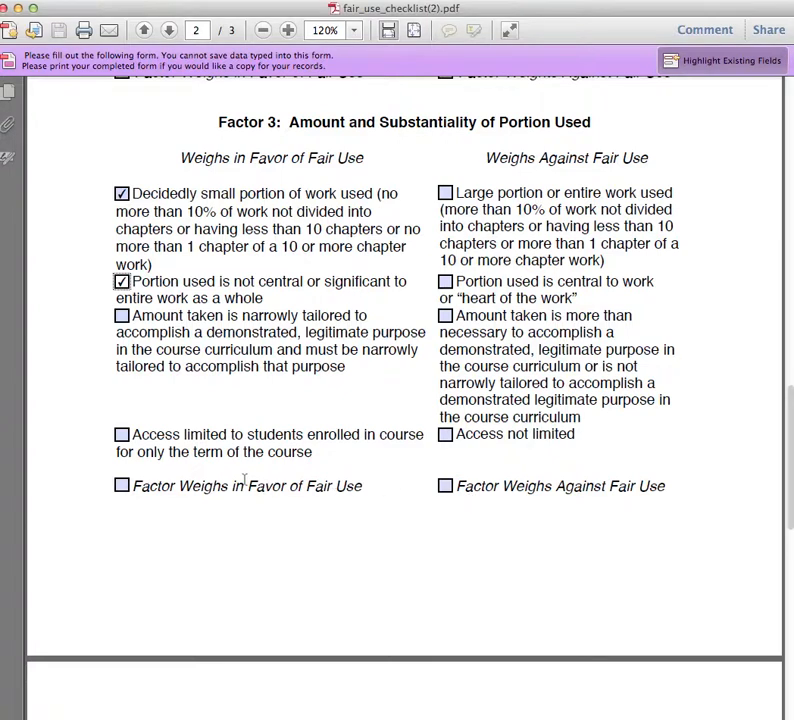
mouse_move(640, 273)
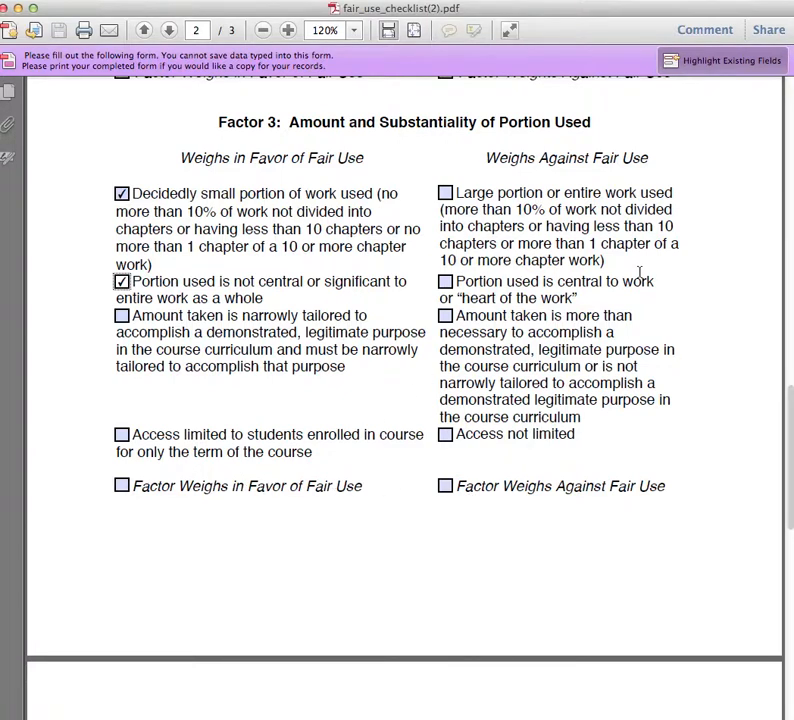
mouse_move(745, 335)
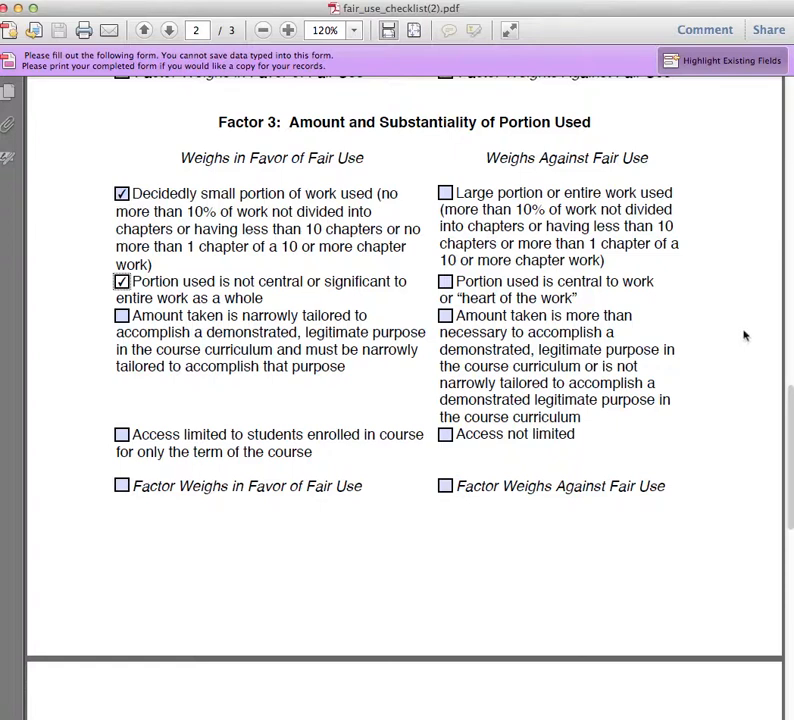
mouse_move(682, 333)
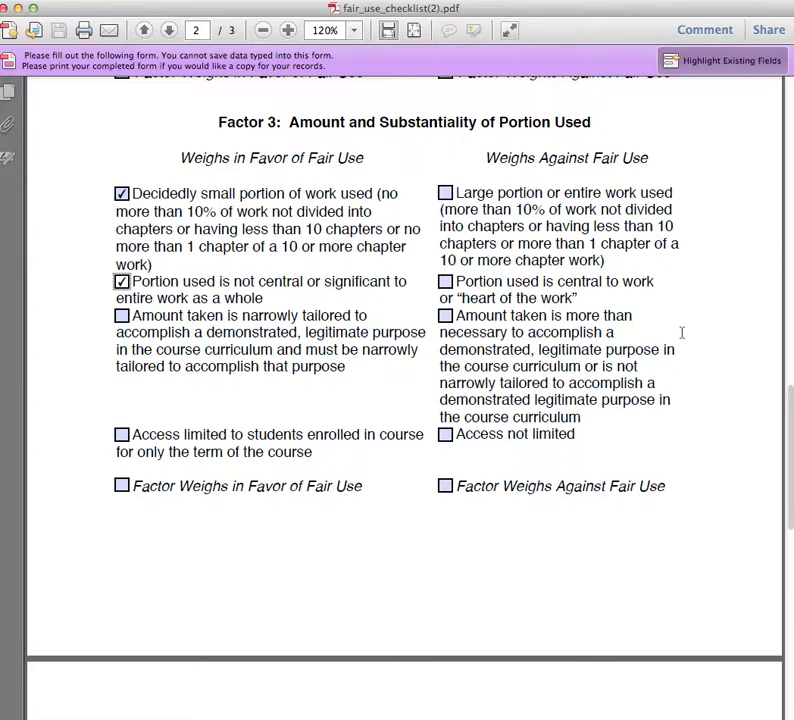